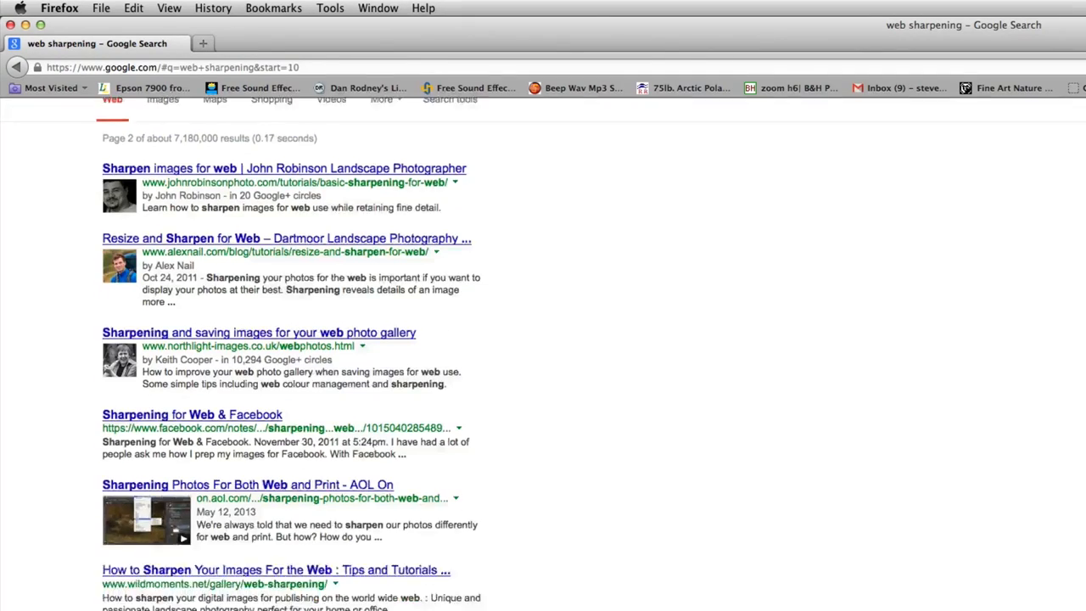
pyautogui.scroll(-3)
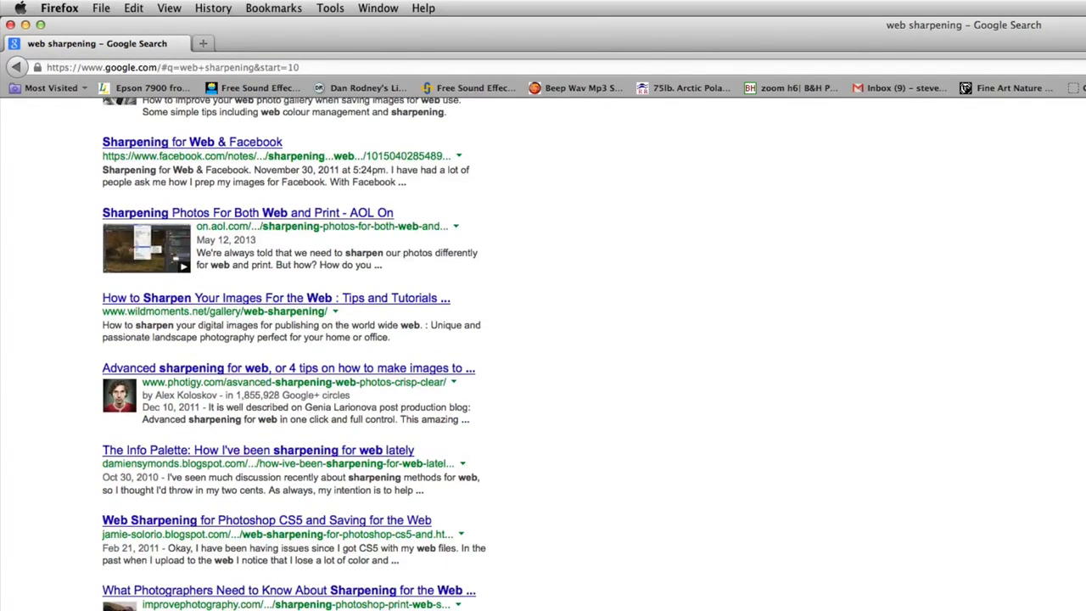